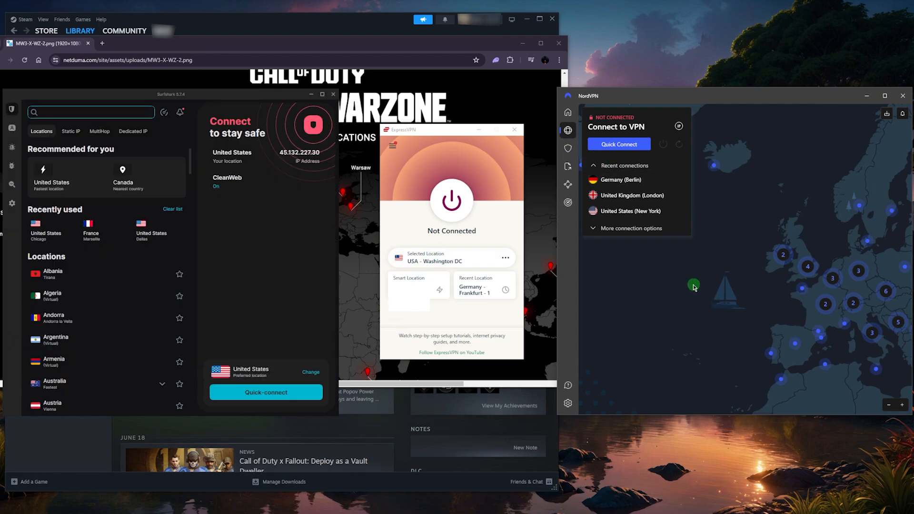
{"action": "mouse_move", "coordinate": [559, 396]}
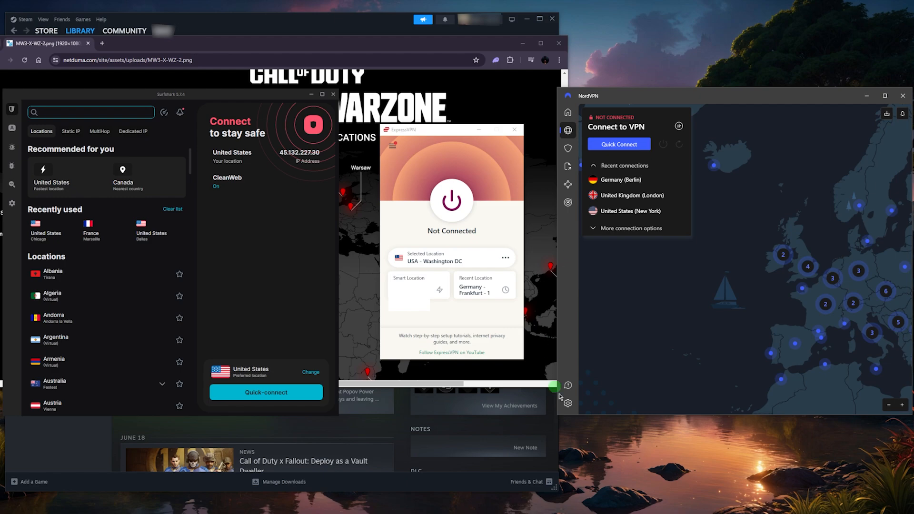
- Check NordVPN's connection settings, confirm Steam's Downloads region reads France - Paris, then return to the Store's Featured page
{"action": "left_click", "coordinate": [567, 403]}
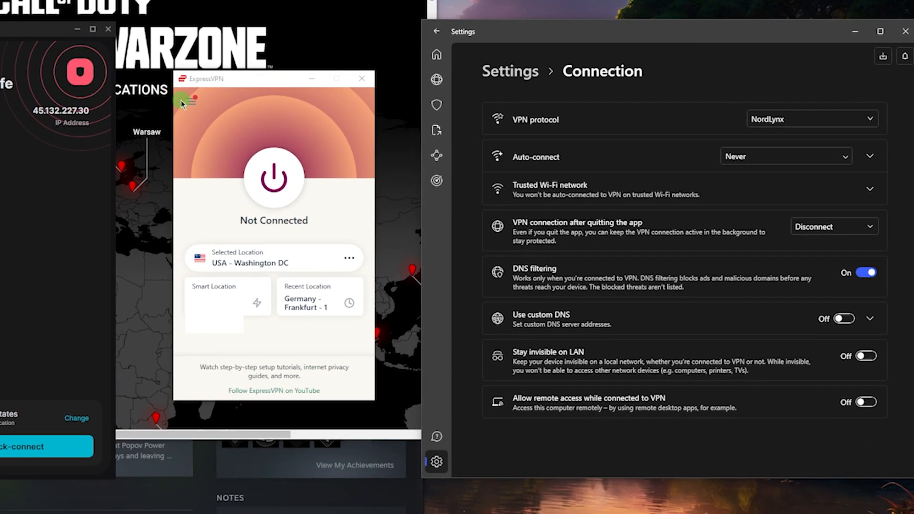
{"action": "left_click", "coordinate": [190, 101]}
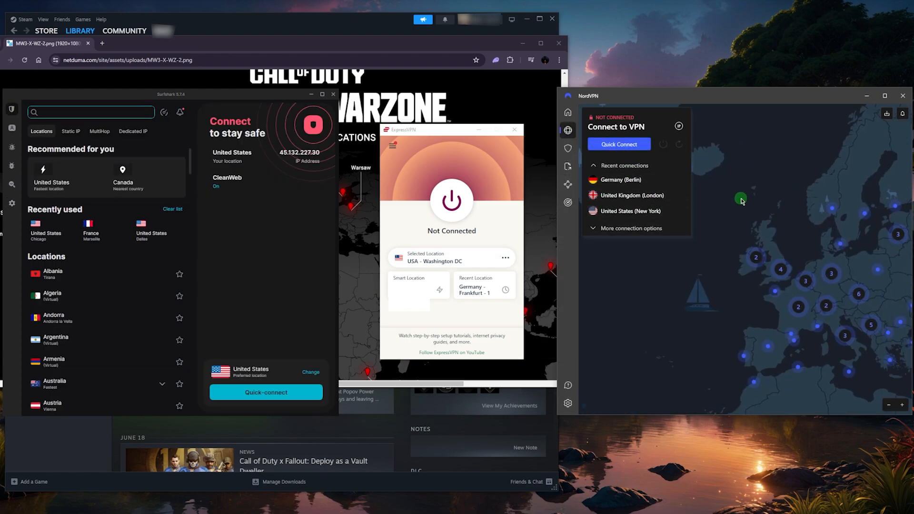
{"action": "mouse_move", "coordinate": [745, 175]}
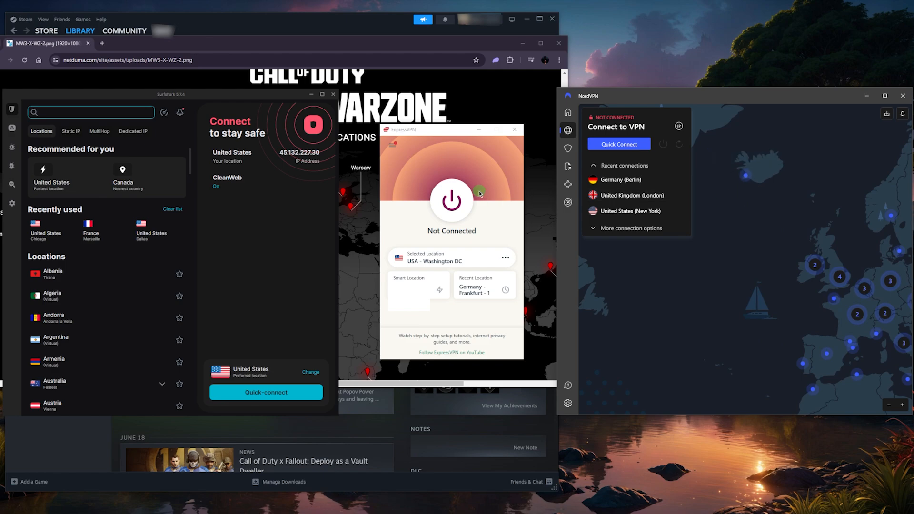
{"action": "mouse_move", "coordinate": [508, 167]}
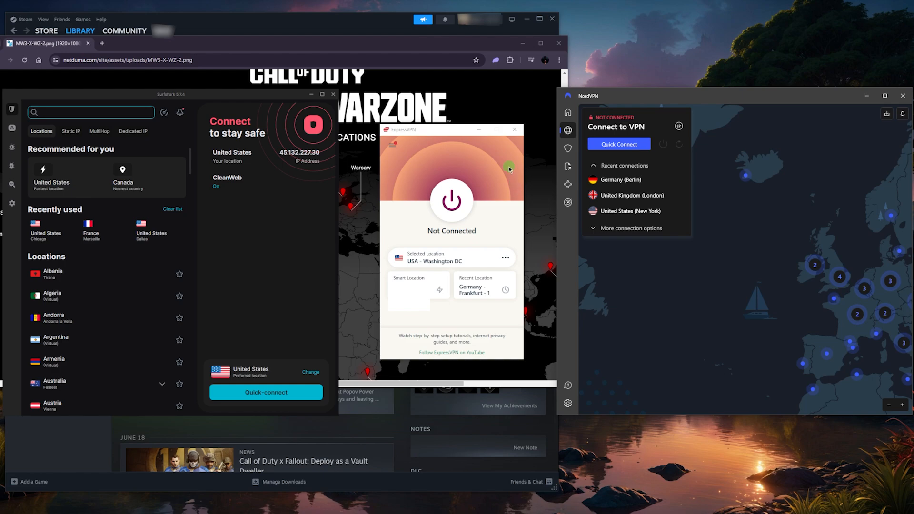
{"action": "left_click", "coordinate": [24, 19]}
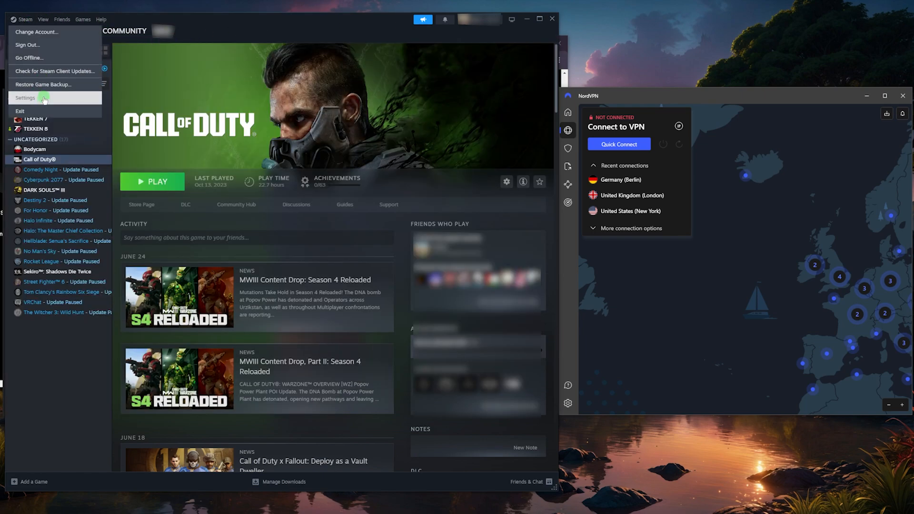
{"action": "left_click", "coordinate": [25, 98]}
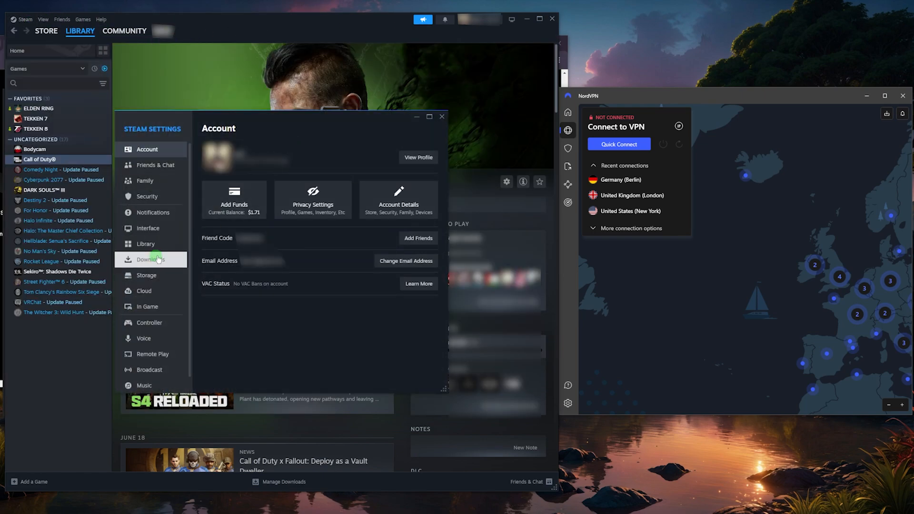
{"action": "left_click", "coordinate": [150, 259]}
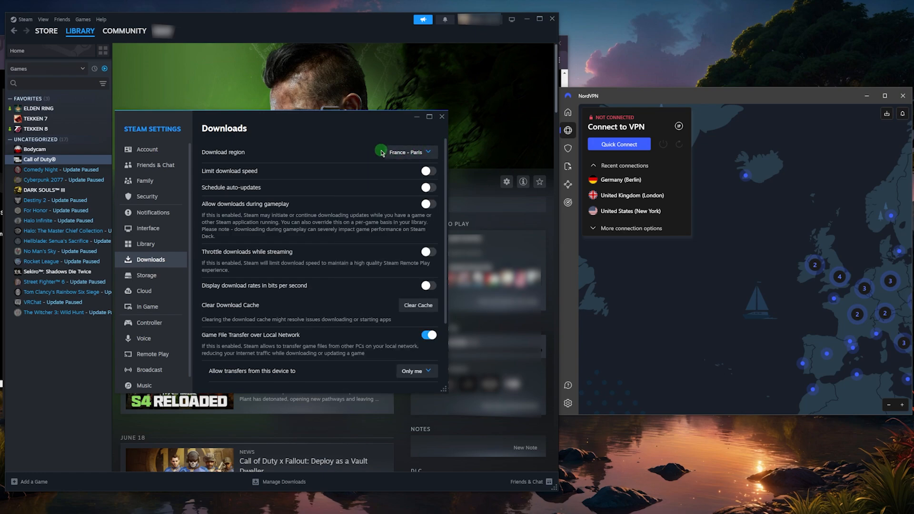
{"action": "mouse_move", "coordinate": [386, 164]}
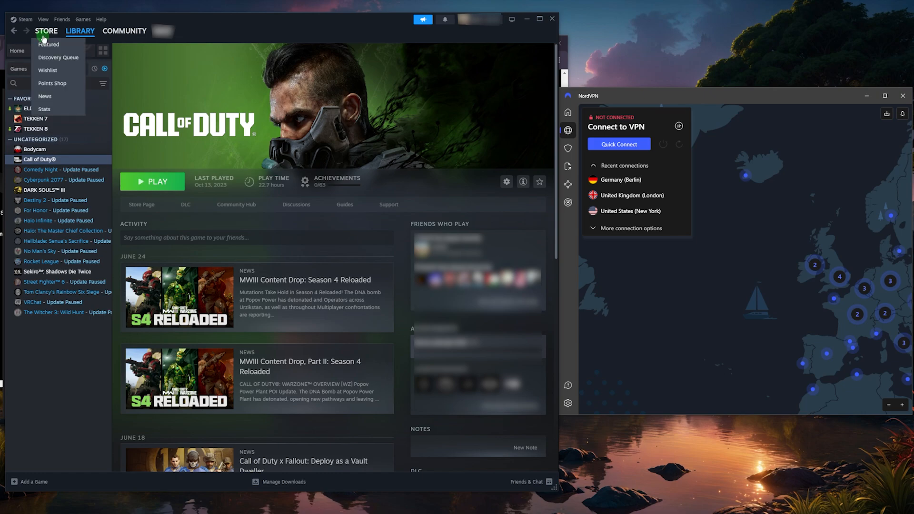
{"action": "left_click", "coordinate": [46, 30]}
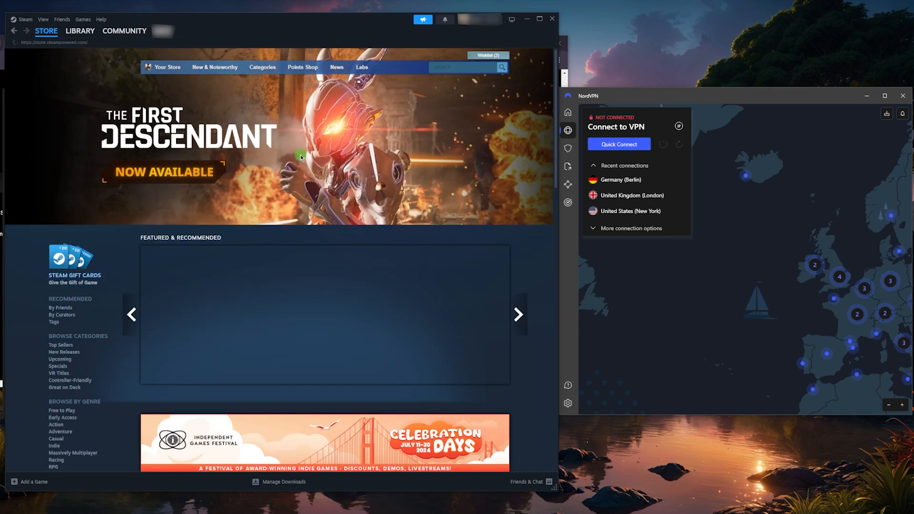